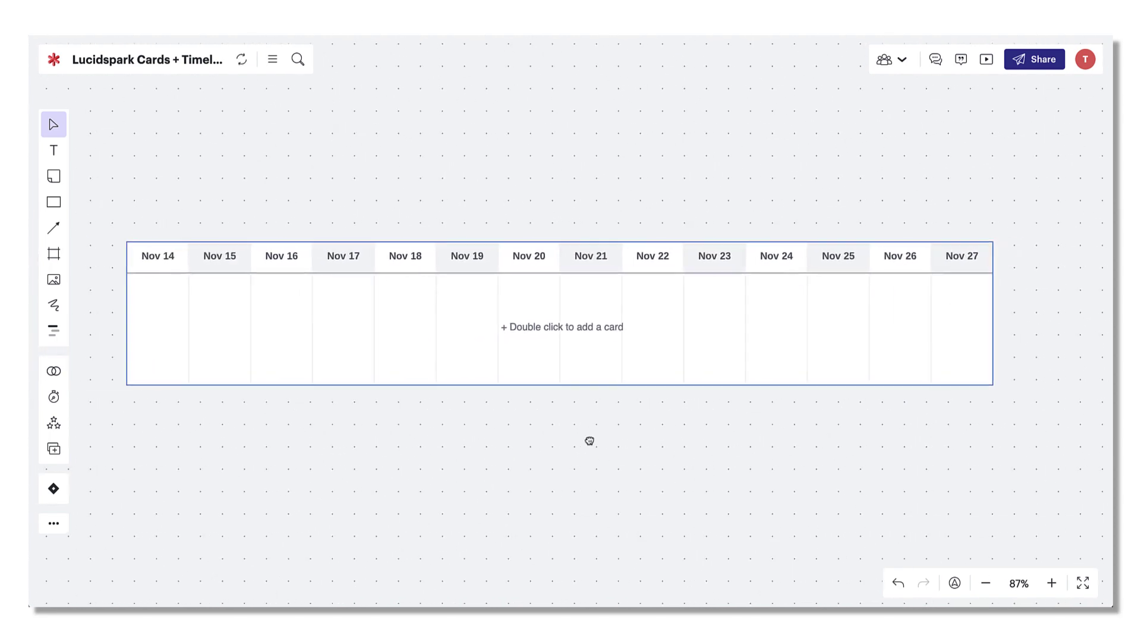
# - Set the timeline's end date to Nov 23 and switch its scale from days to months
pyautogui.click(53, 523)
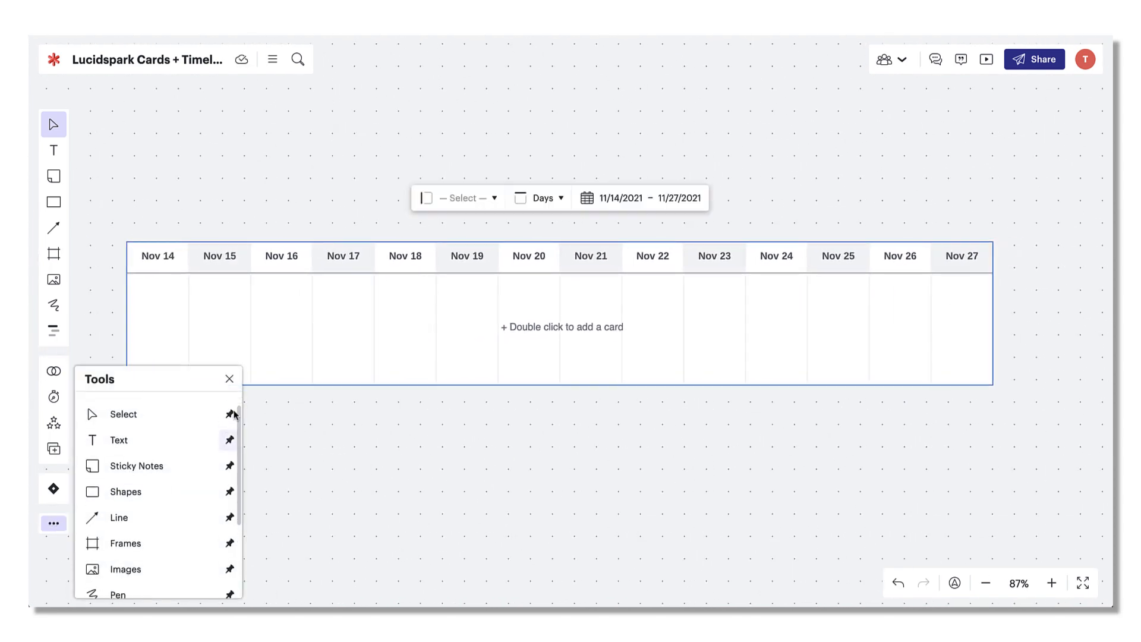
pyautogui.click(228, 378)
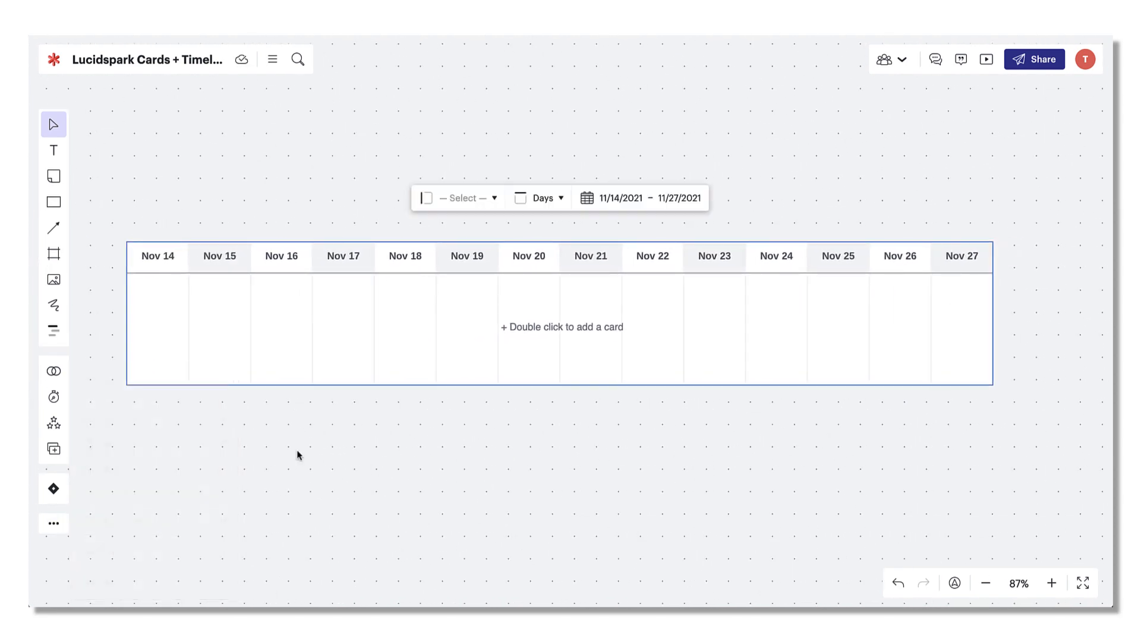
pyautogui.click(648, 198)
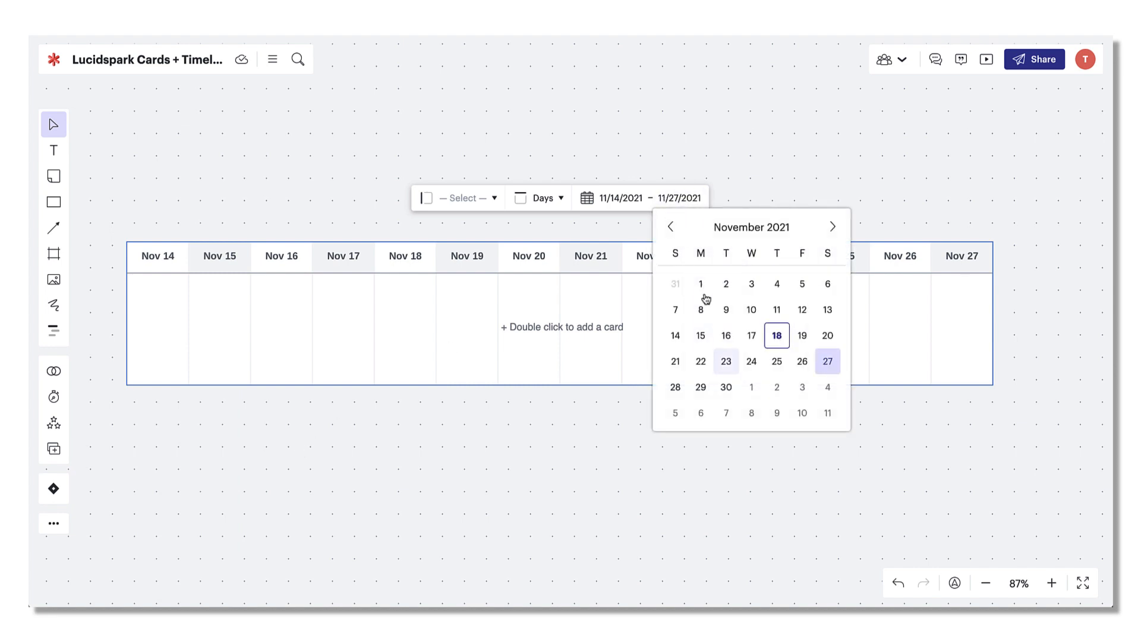
pyautogui.click(561, 198)
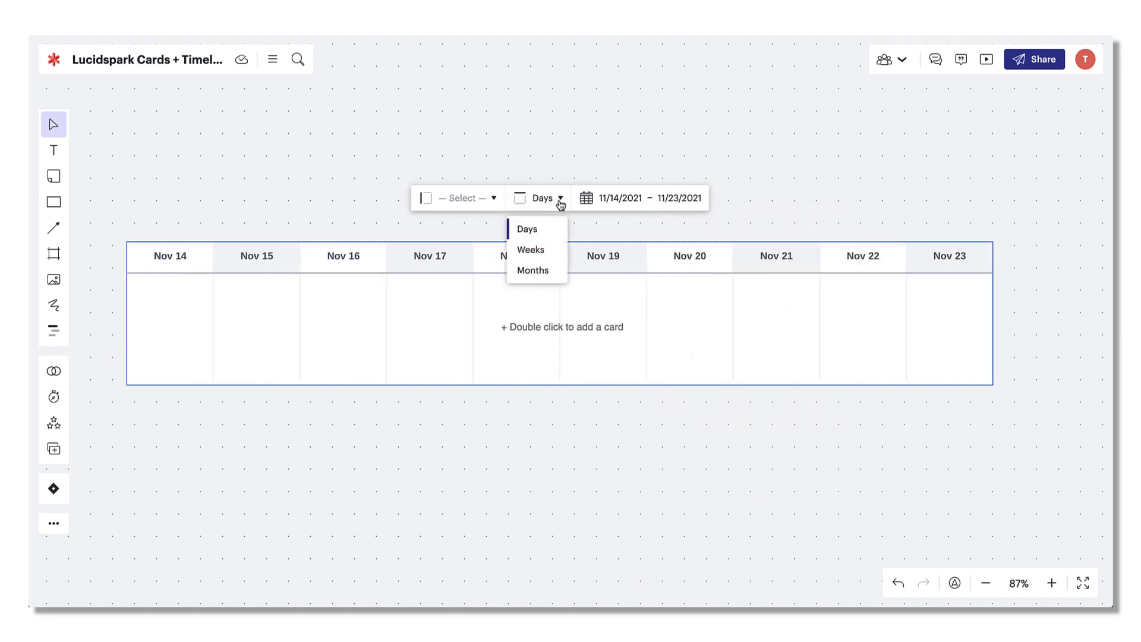
pyautogui.click(532, 270)
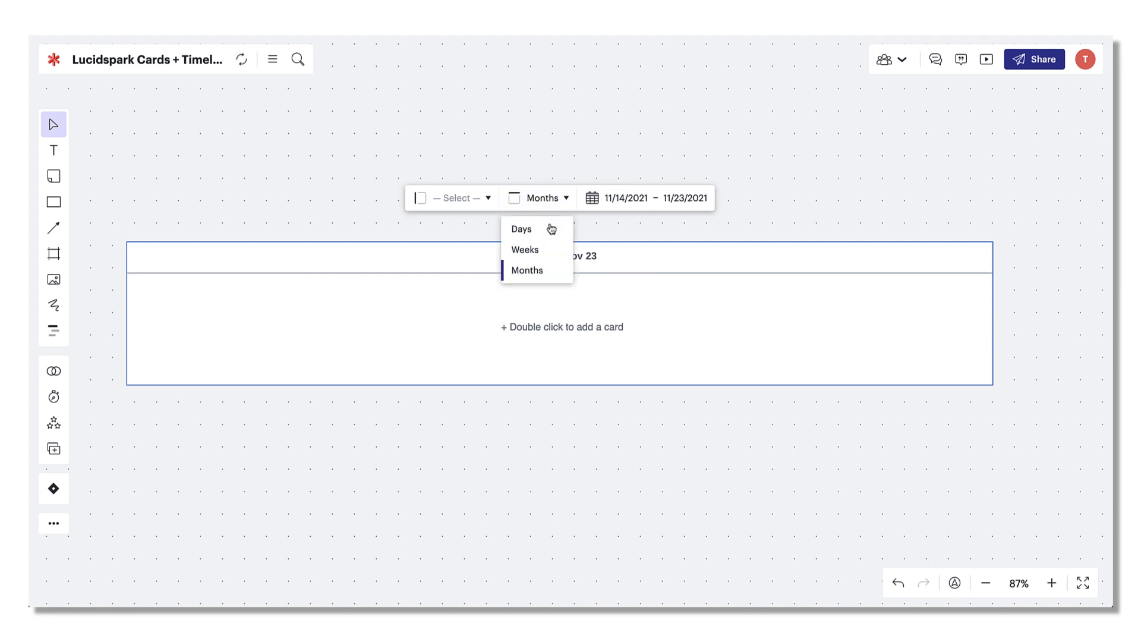
# - Return the timeline to daily columns and fill the Nov 15 column with orange
pyautogui.click(521, 228)
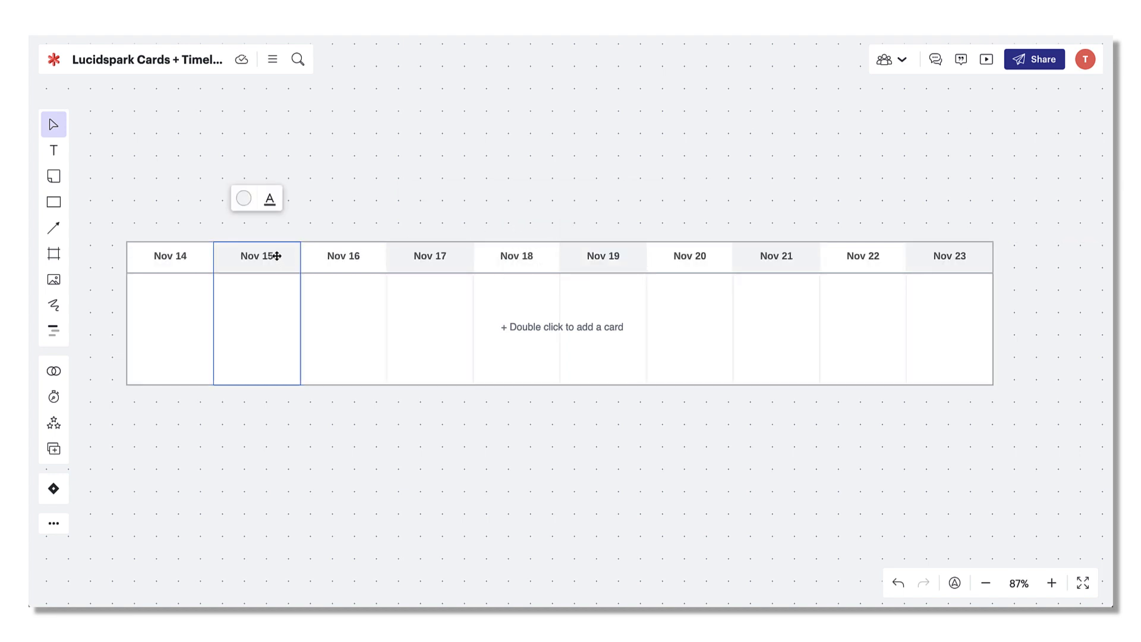
pyautogui.click(243, 198)
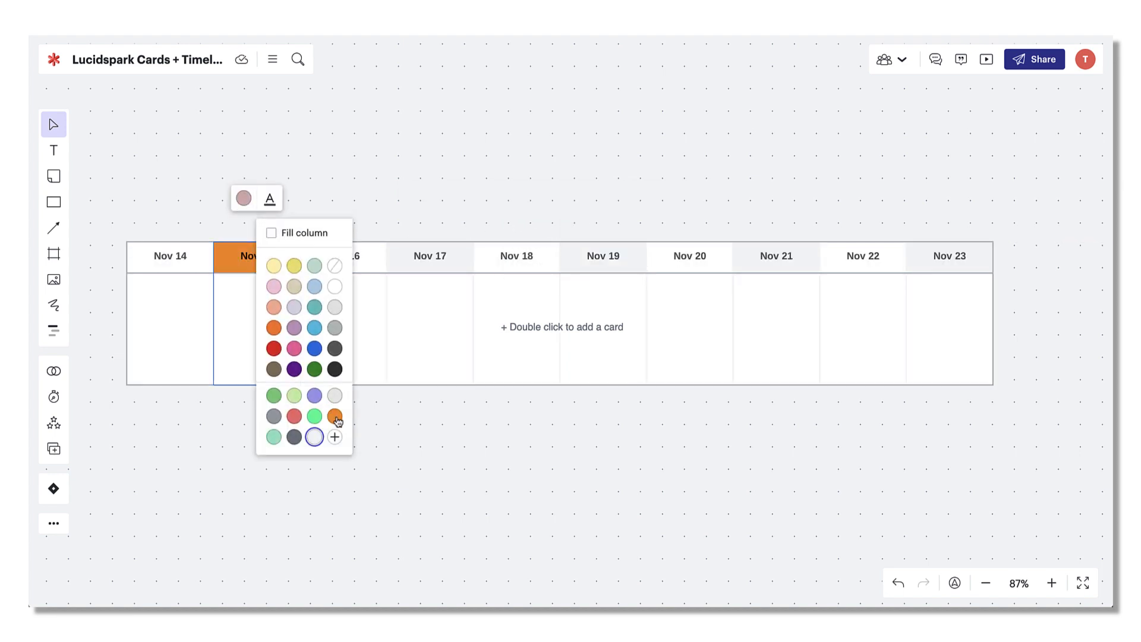
pyautogui.click(334, 416)
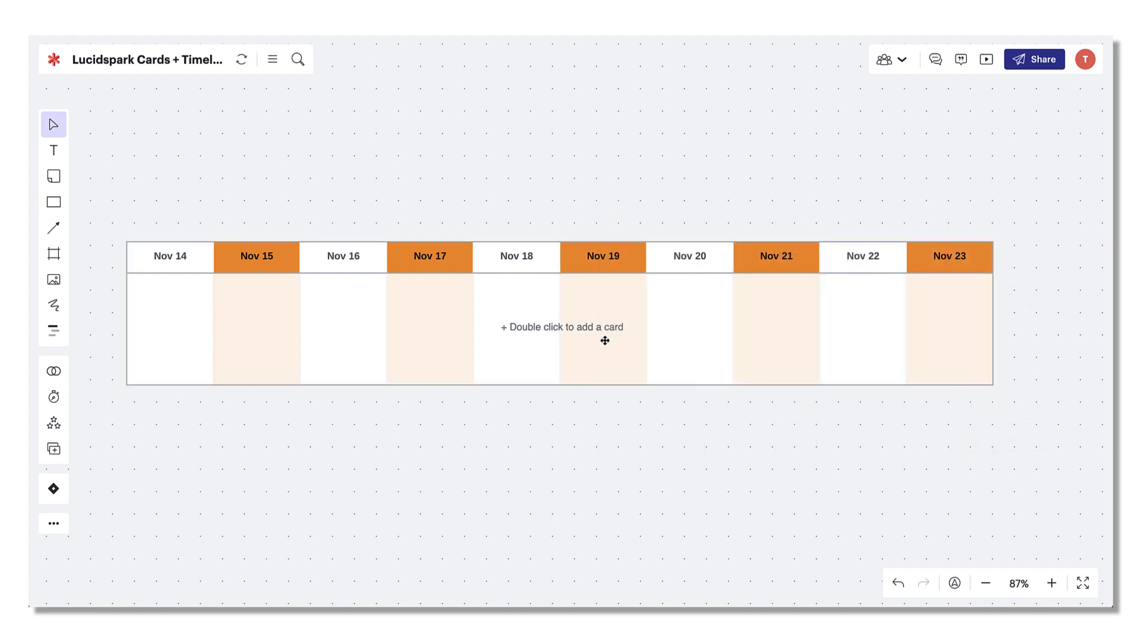
# - Add a mint 'Customer journey mapping' card on Nov 19, status In Progress, assignee Morgan
pyautogui.write('Customer journey mapping')
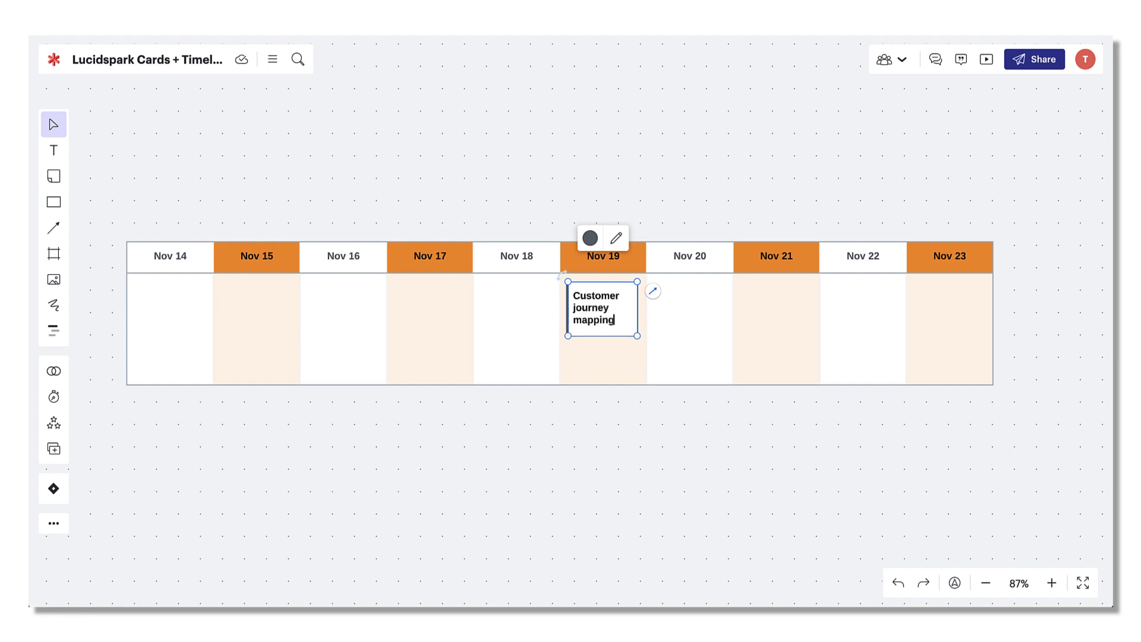
pyautogui.click(589, 237)
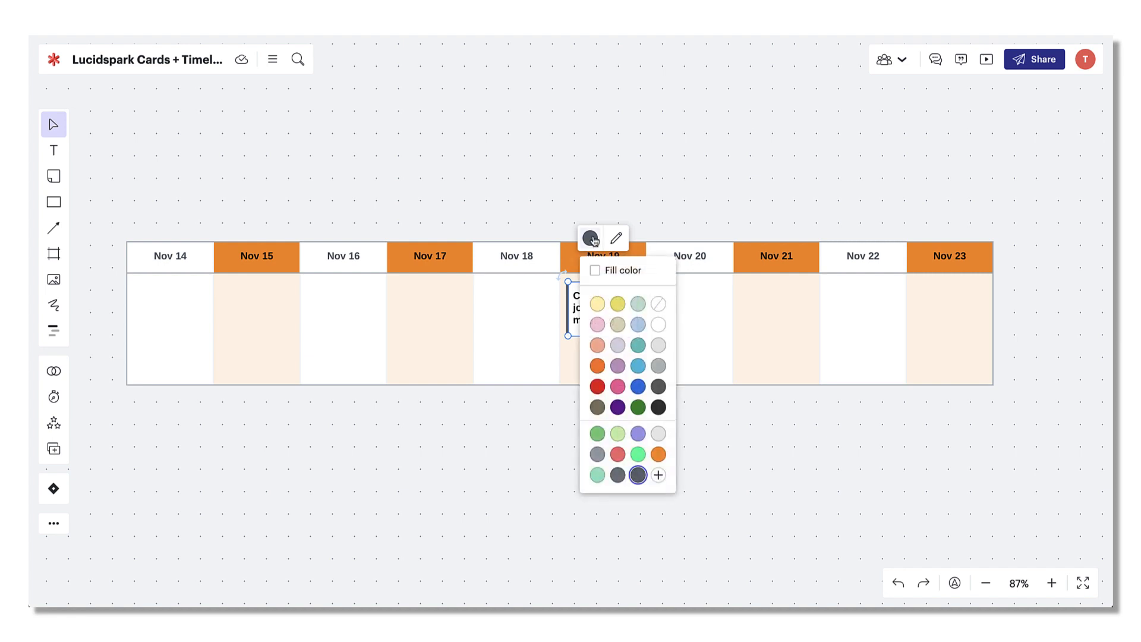
pyautogui.click(597, 474)
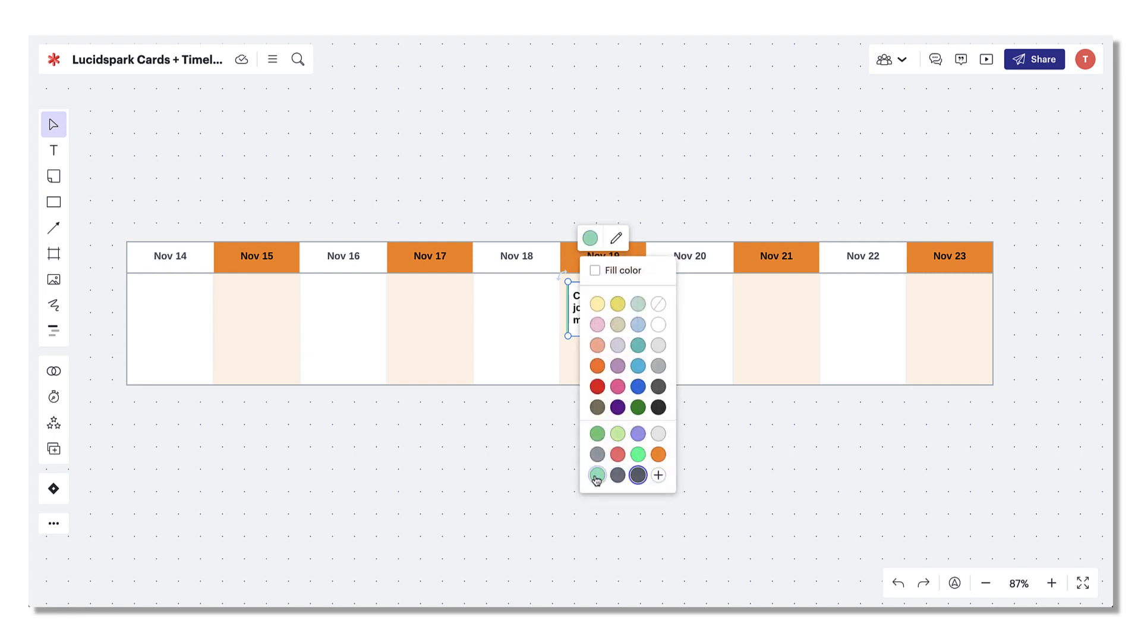
pyautogui.click(616, 238)
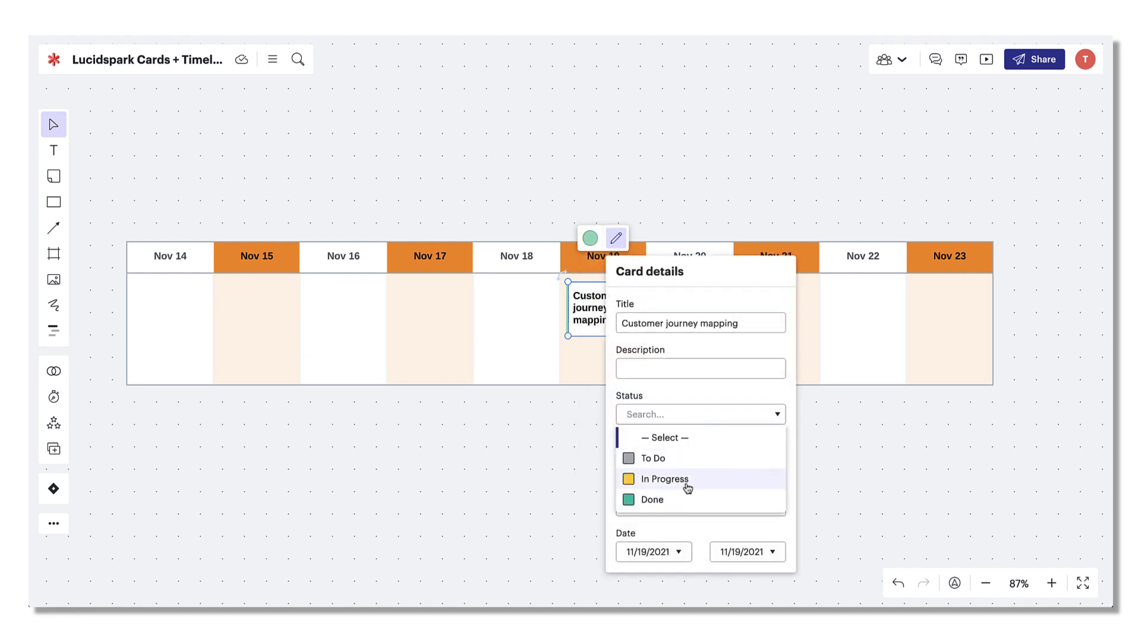
pyautogui.click(664, 479)
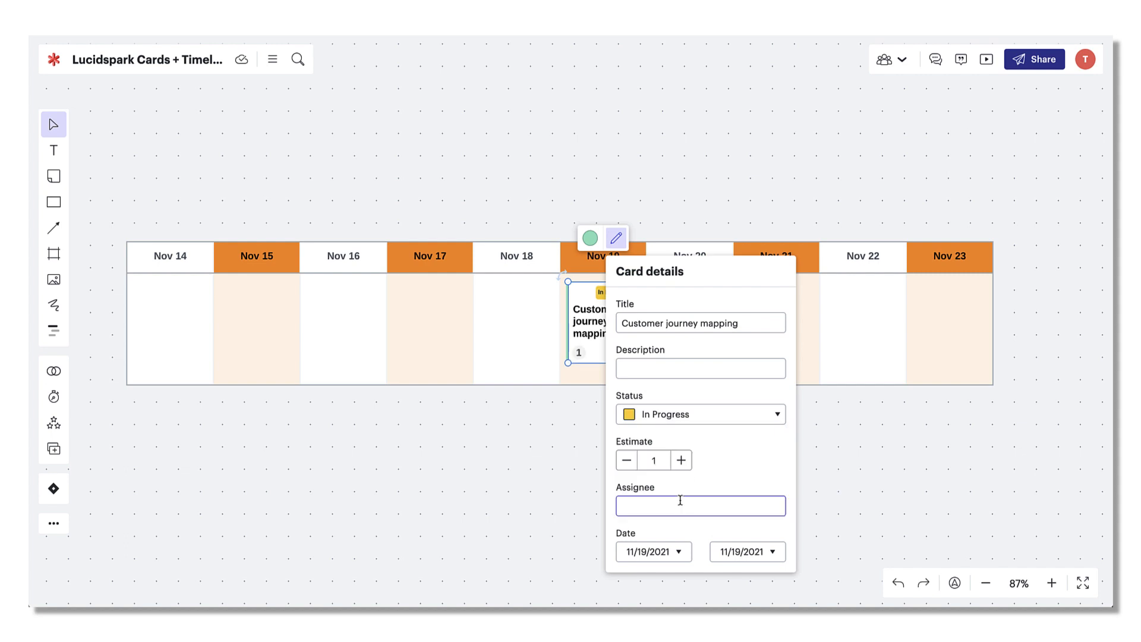
pyautogui.write('Morgan')
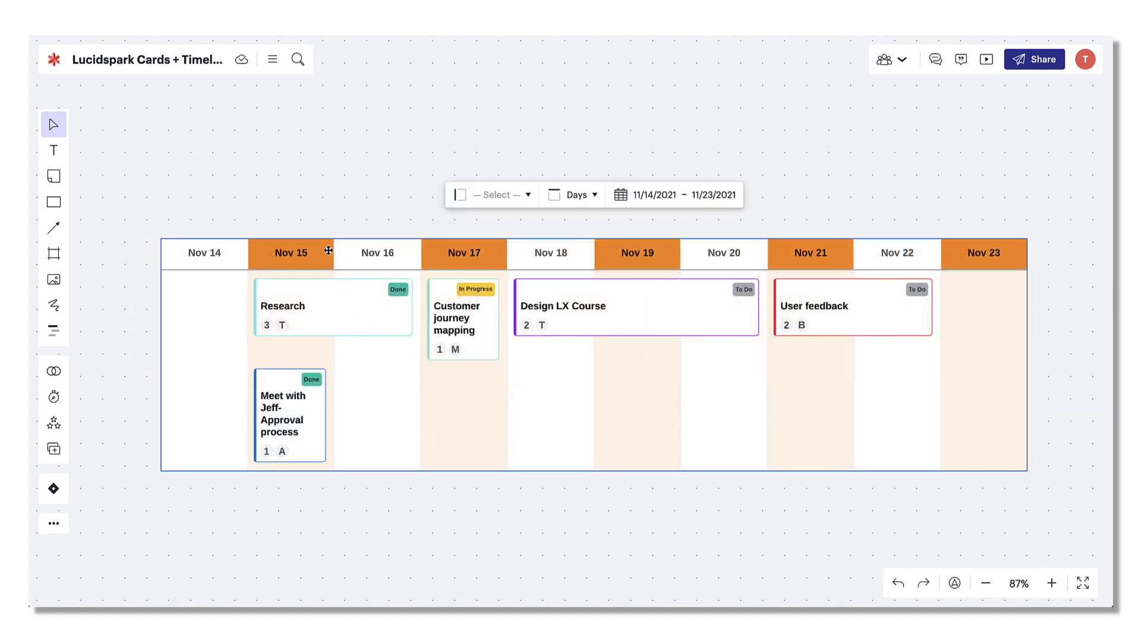
pyautogui.moveTo(502, 195)
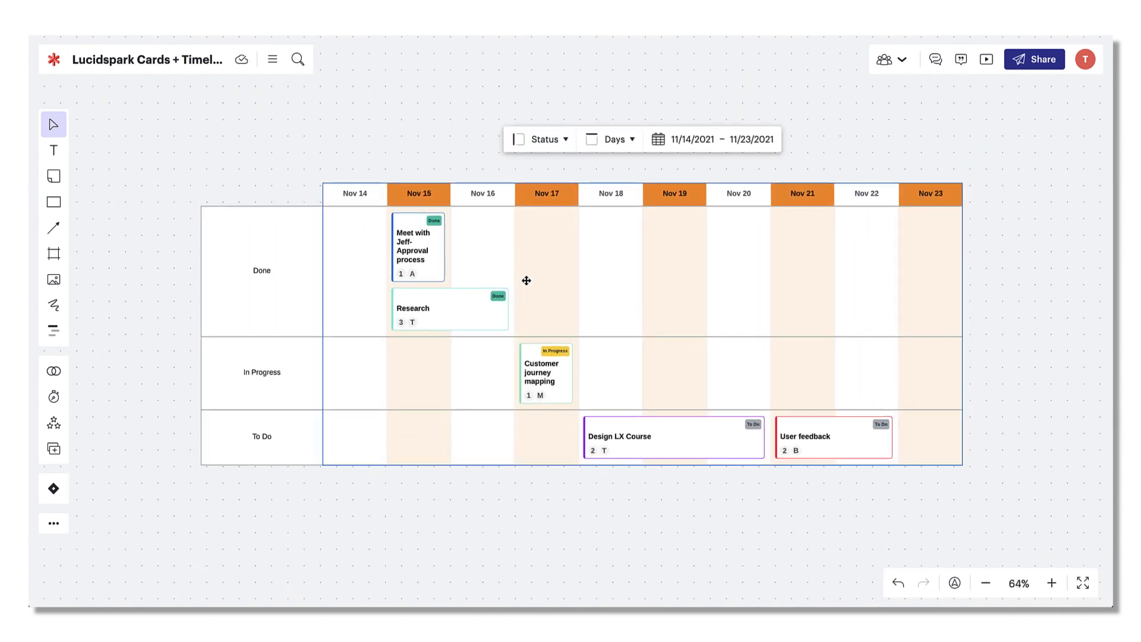
# - Choose Status in the timeline's row pivot dropdown
pyautogui.click(545, 138)
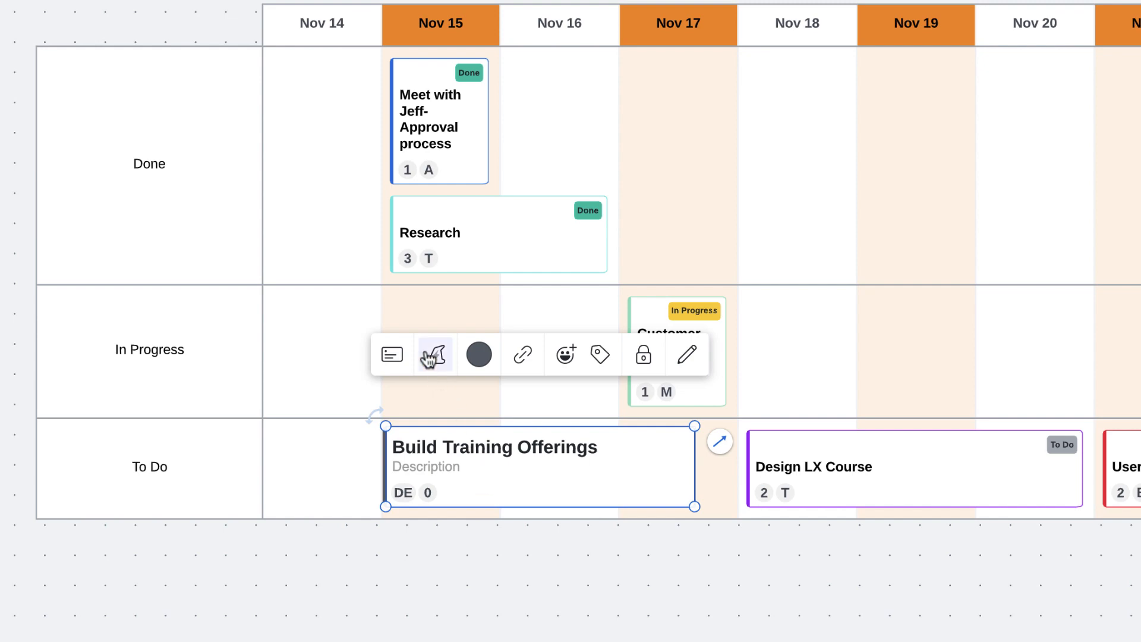
pyautogui.click(435, 354)
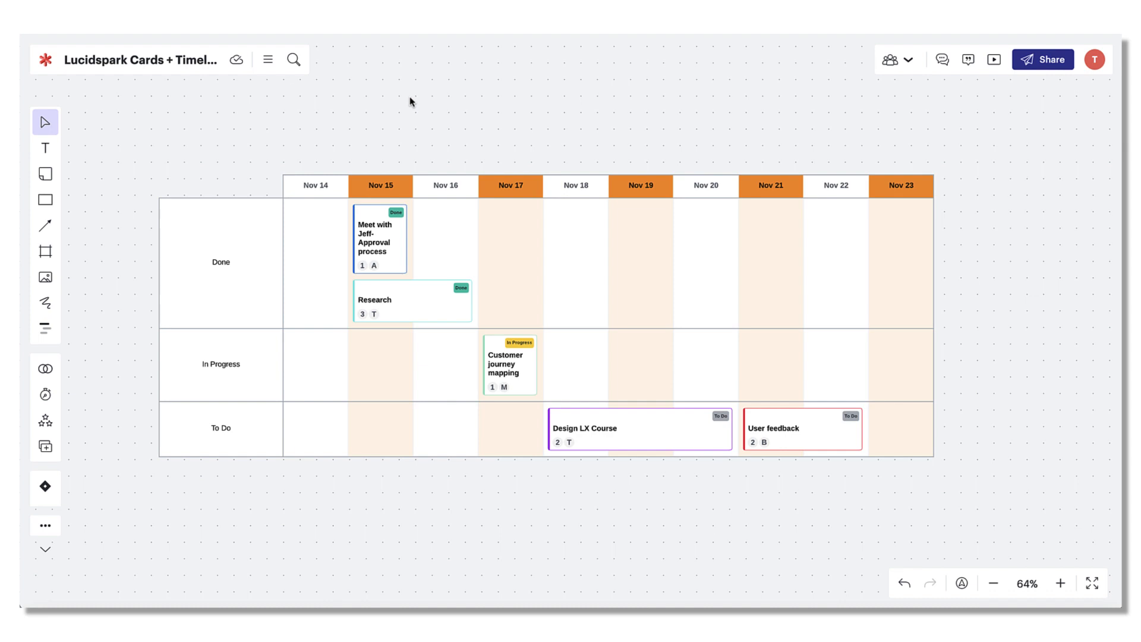
# - Start a Lucidspark Cards import from CSV via the board's main menu
pyautogui.click(267, 59)
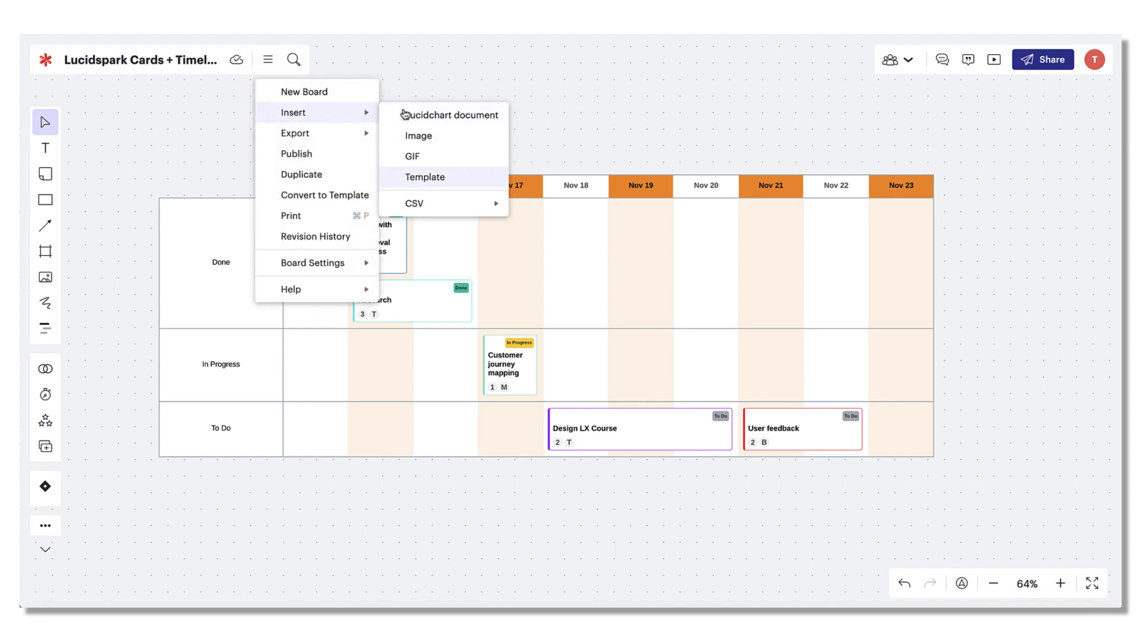
pyautogui.moveTo(414, 203)
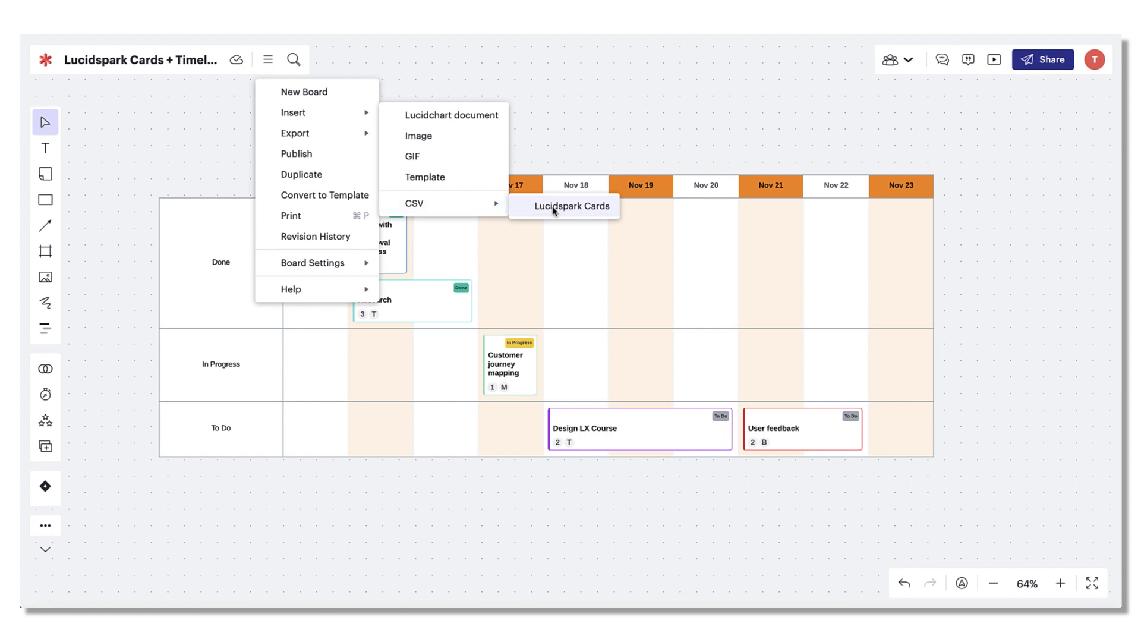
pyautogui.click(572, 206)
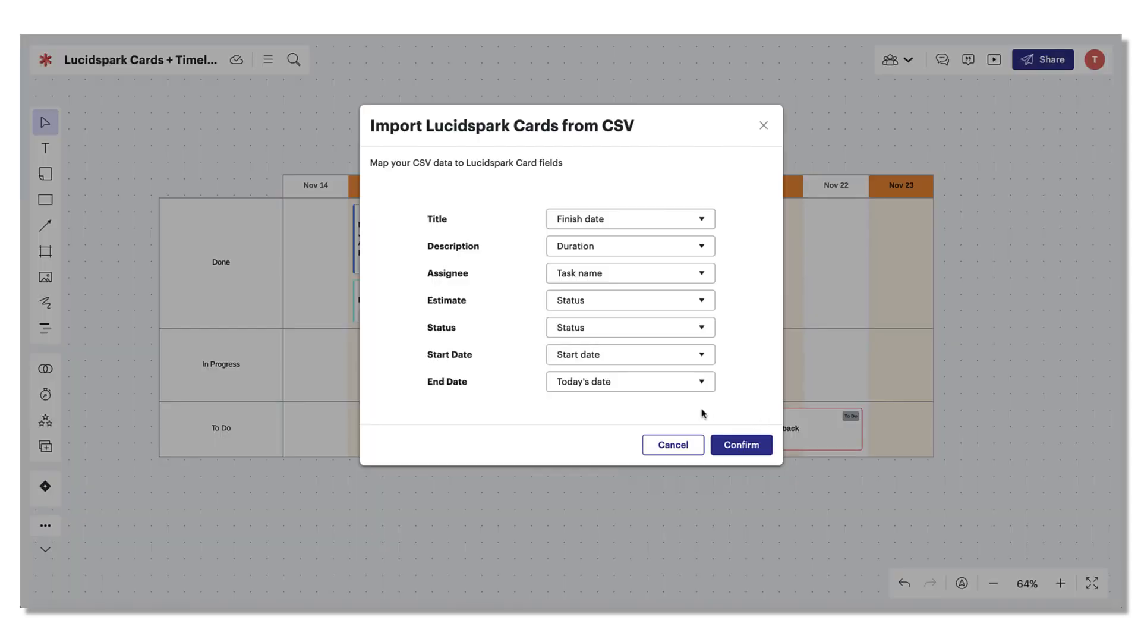
pyautogui.moveTo(748, 302)
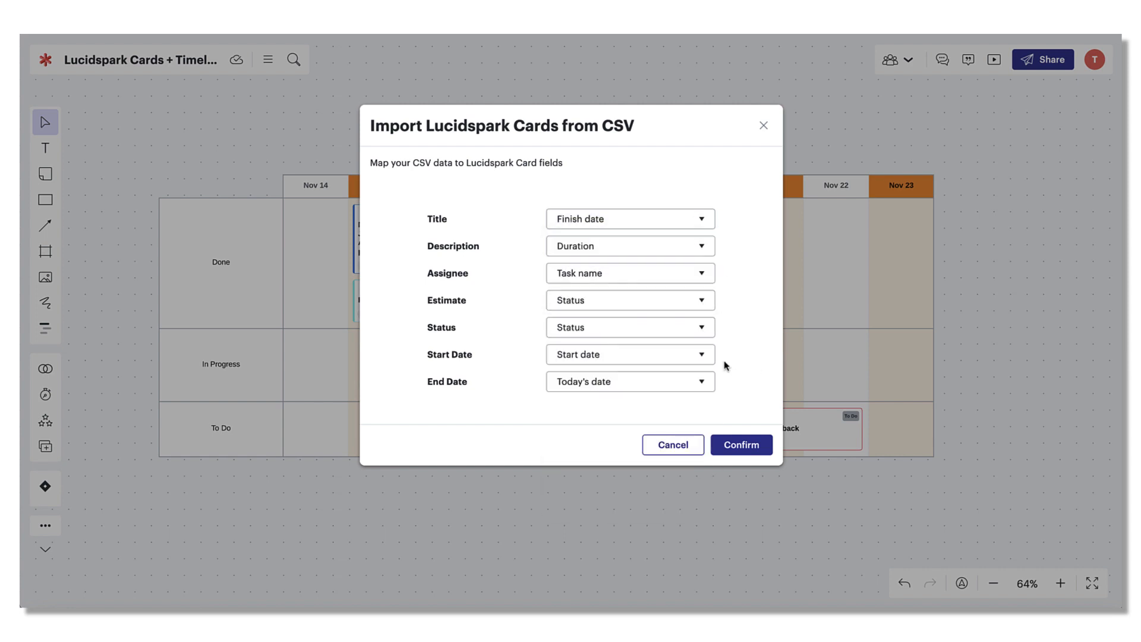
pyautogui.moveTo(755, 458)
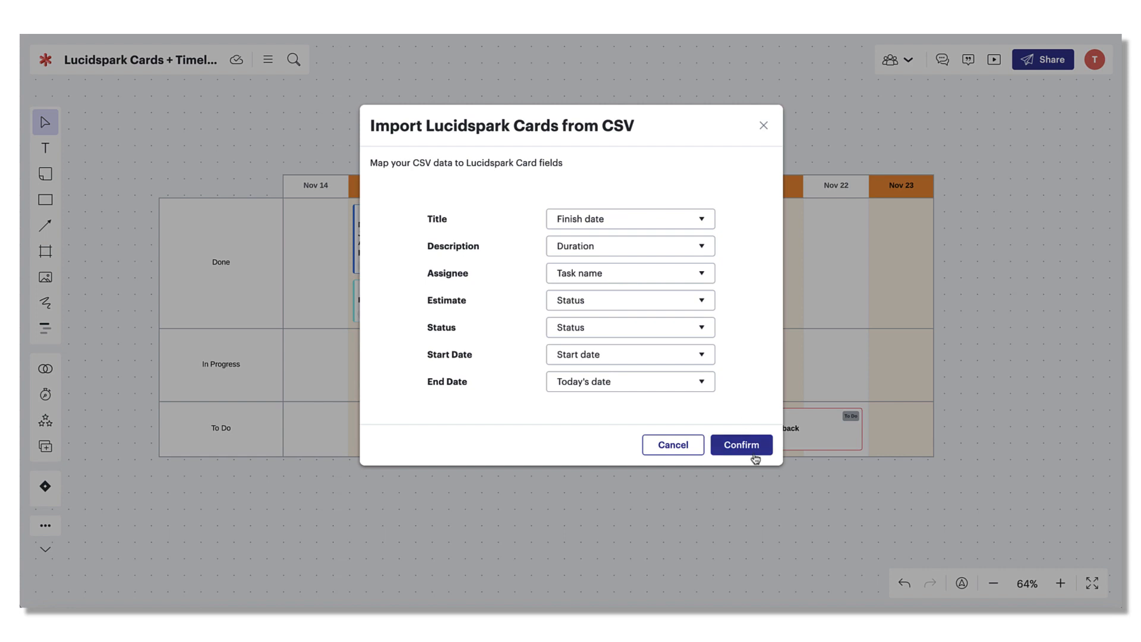
# - Import the CSV cards, move Review tutorials to In Progress on Nov 18–19, and open its details
pyautogui.click(741, 444)
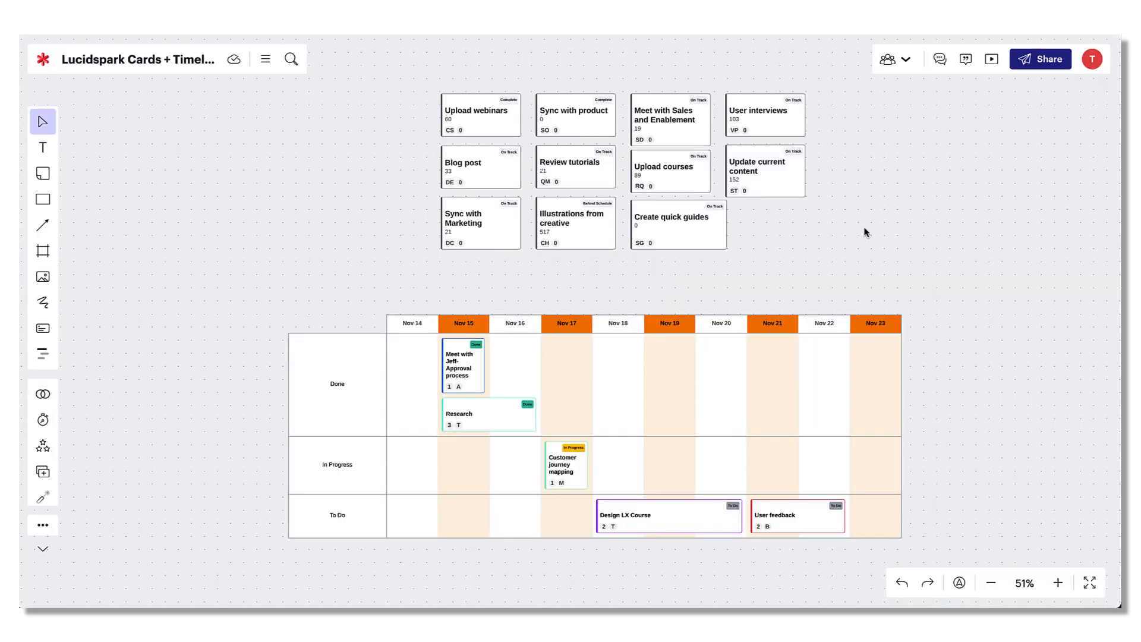
pyautogui.moveTo(737, 199)
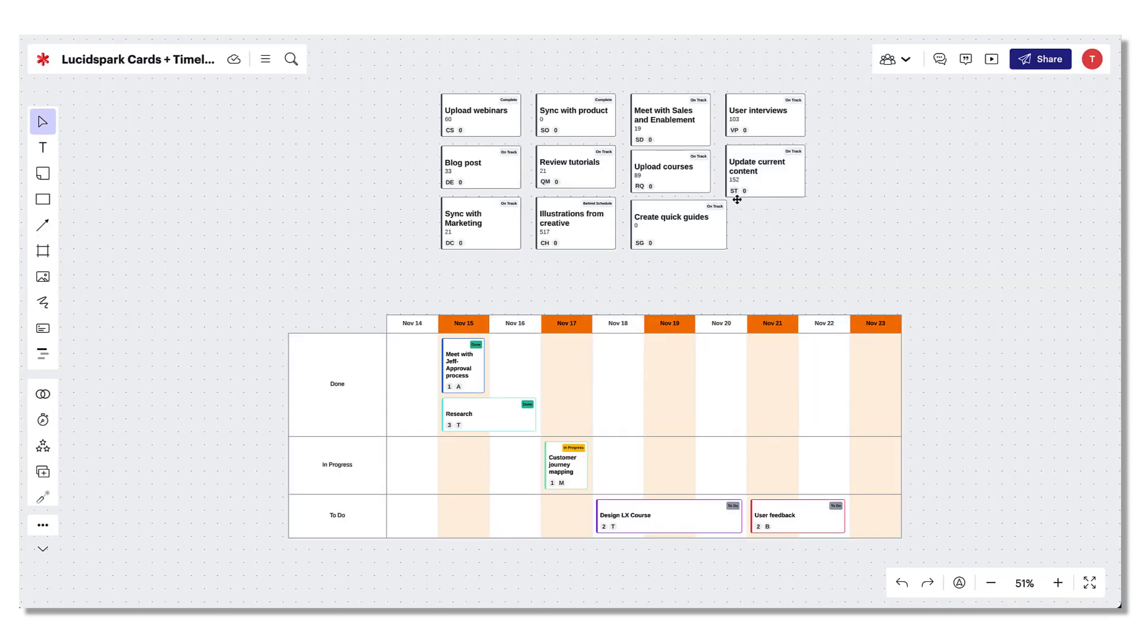
pyautogui.moveTo(574, 168); pyautogui.dragTo(619, 335)
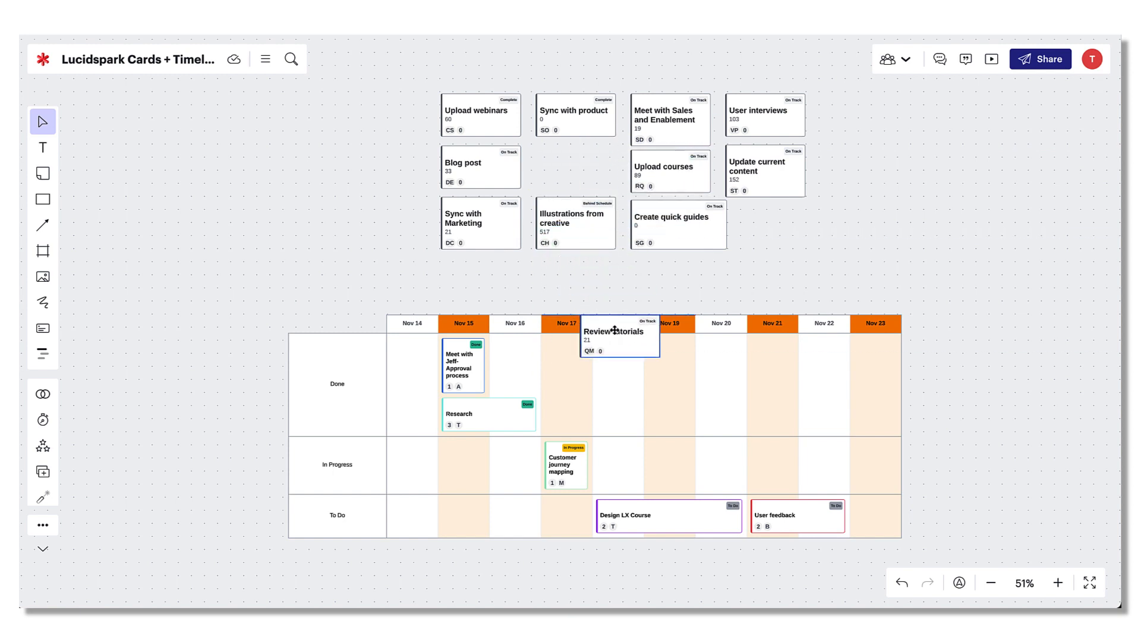
pyautogui.moveTo(616, 335); pyautogui.dragTo(646, 465)
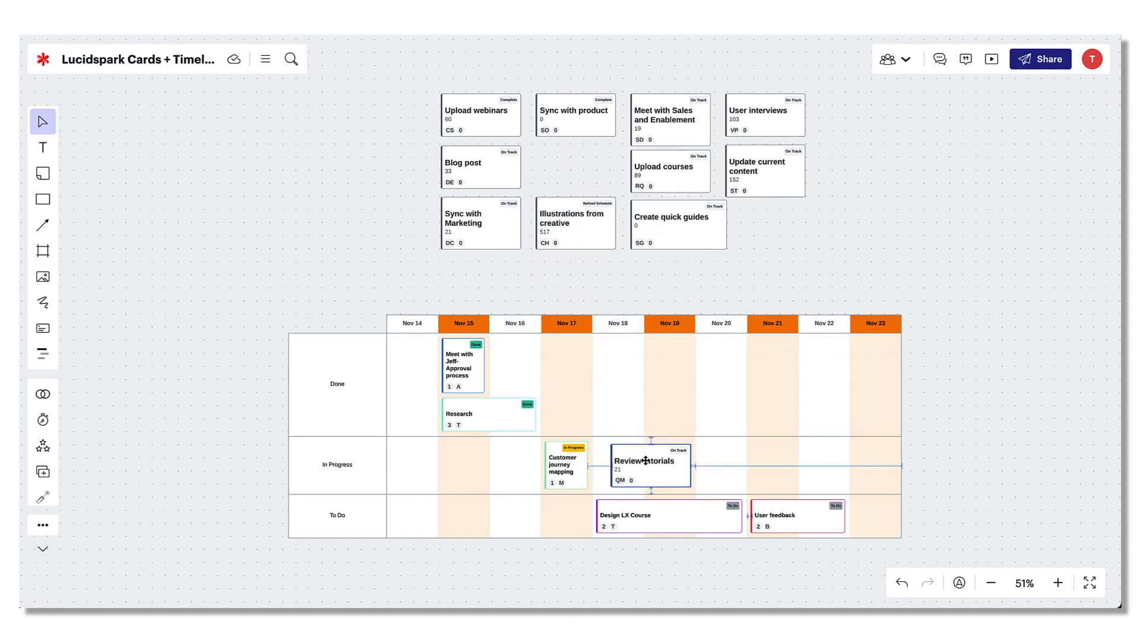
pyautogui.click(648, 466)
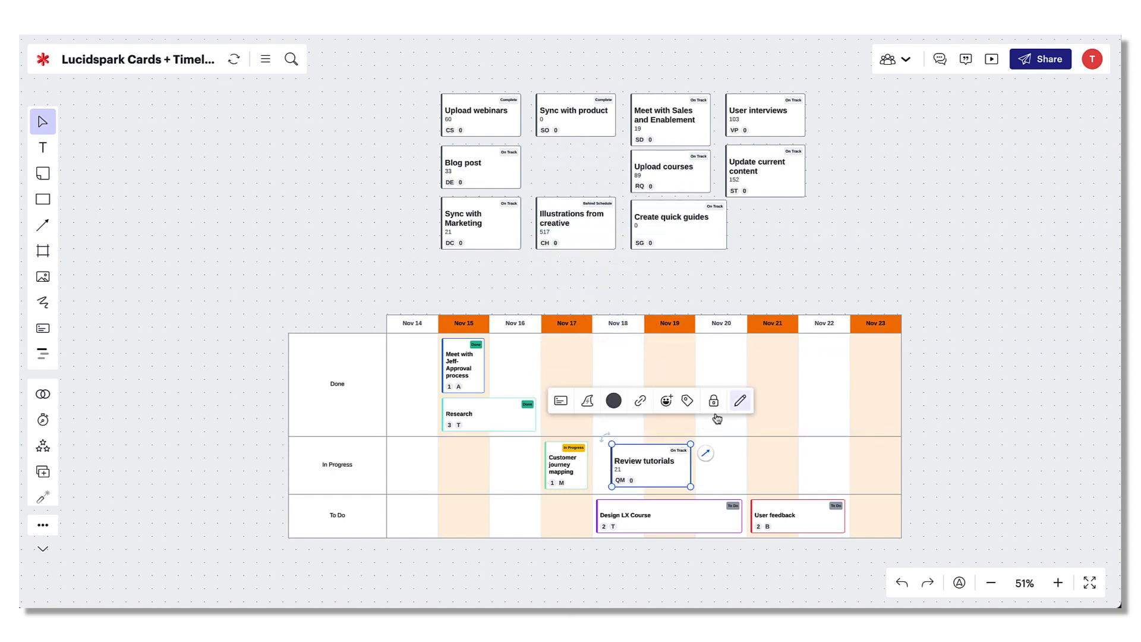
pyautogui.click(741, 400)
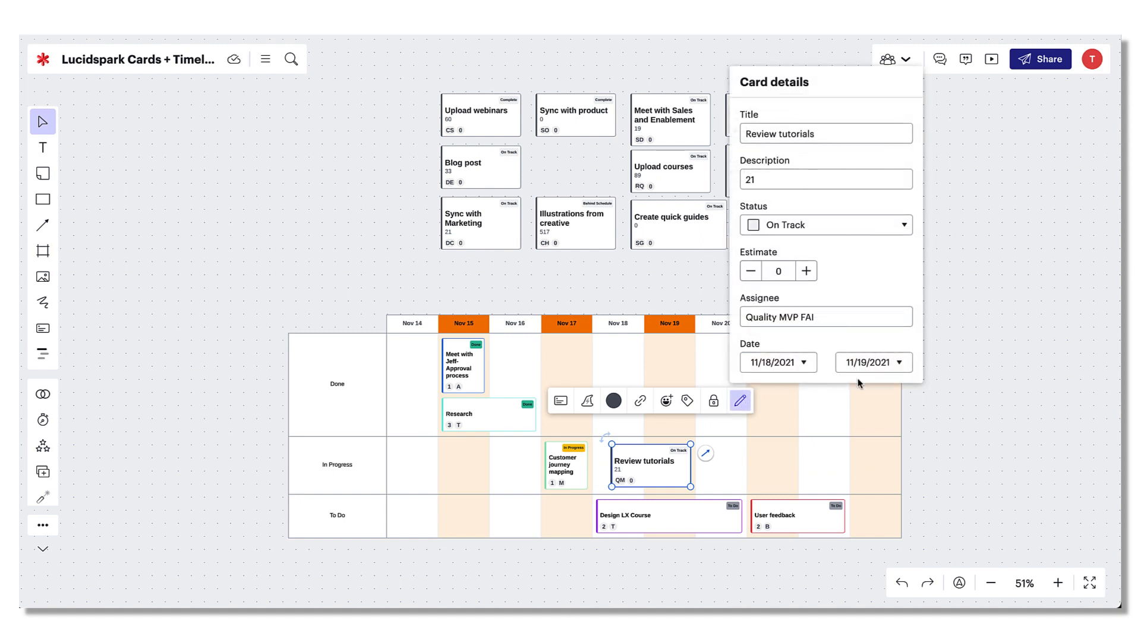
pyautogui.moveTo(949, 454)
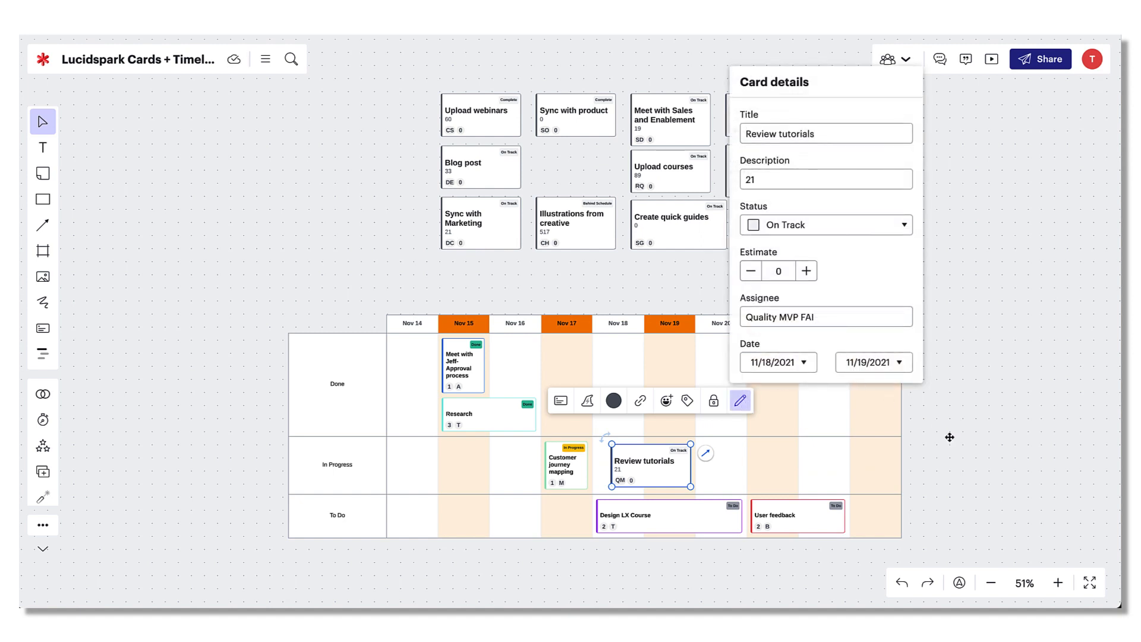